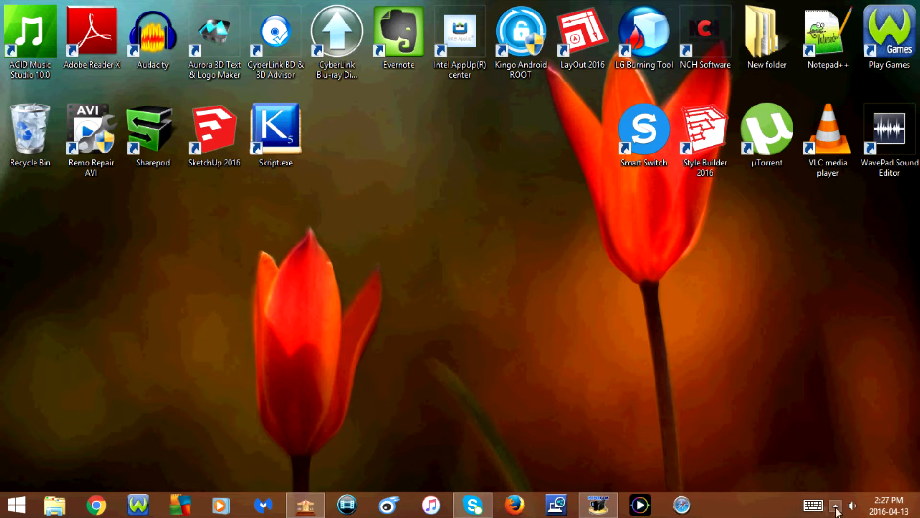
mouse_move(834, 506)
text(comm)
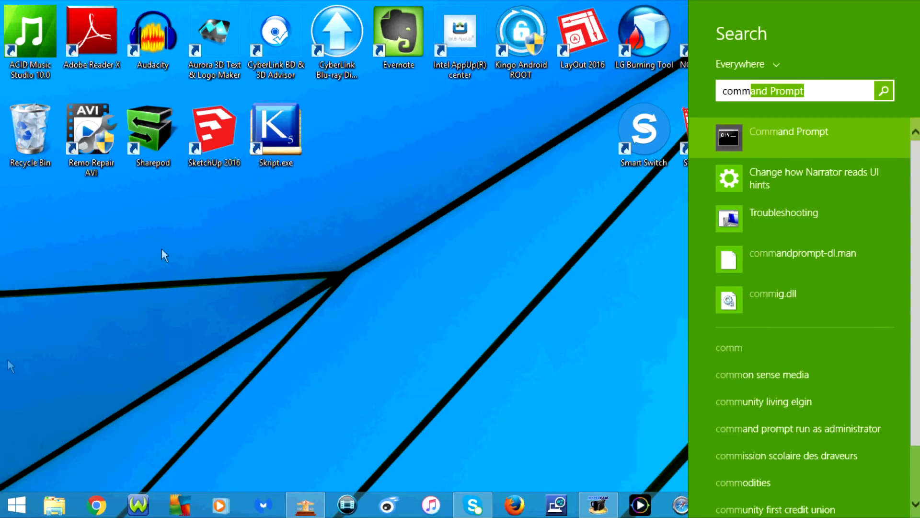
Launch Command Prompt from the Windows Search results onto the desktop.
click(788, 138)
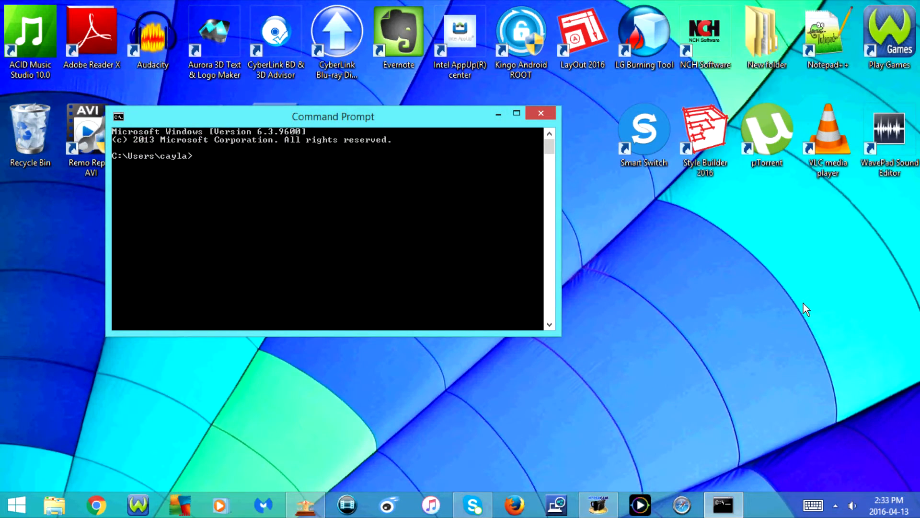
Enter the query 'wmic cdrom get name' at the C:\Users prompt.
text(w)
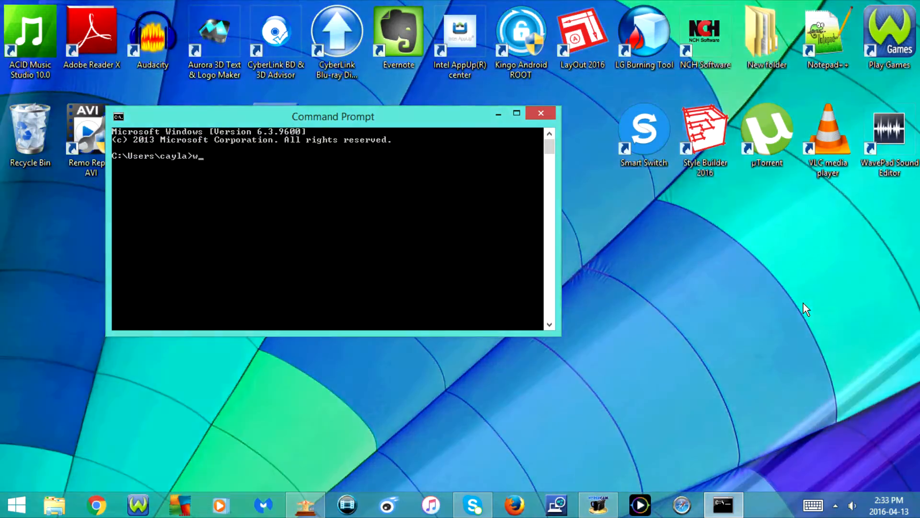
text(mic c)
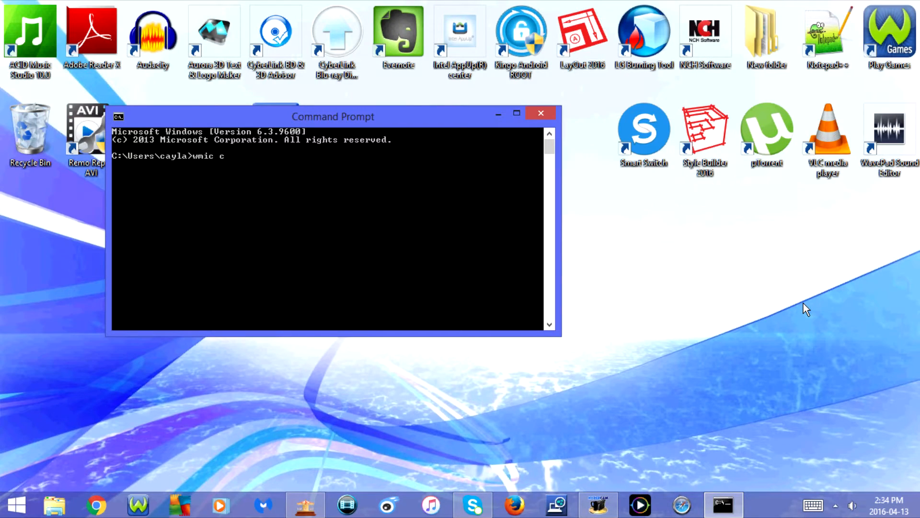
text(drom)
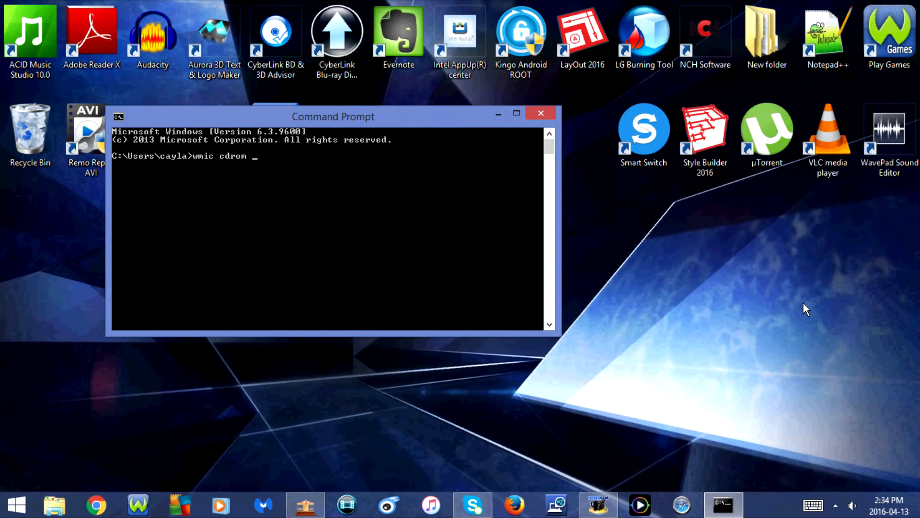
text(get)
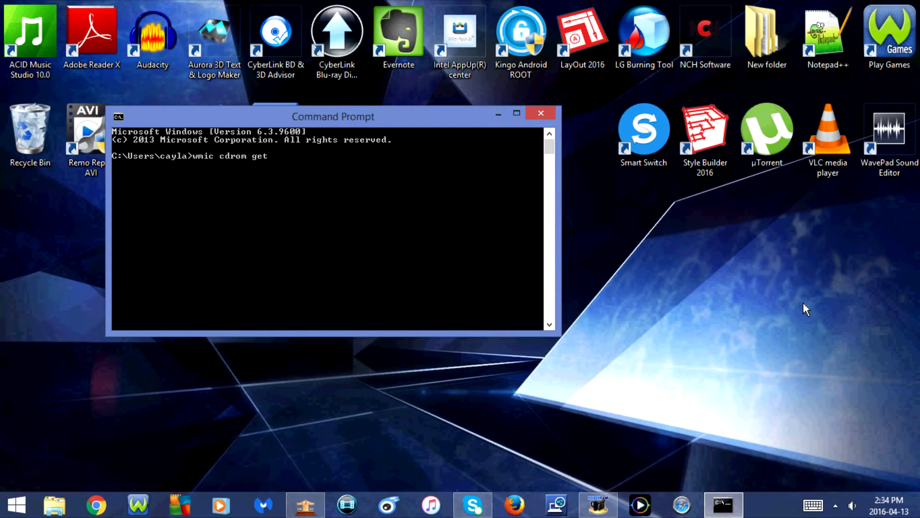
text(na)
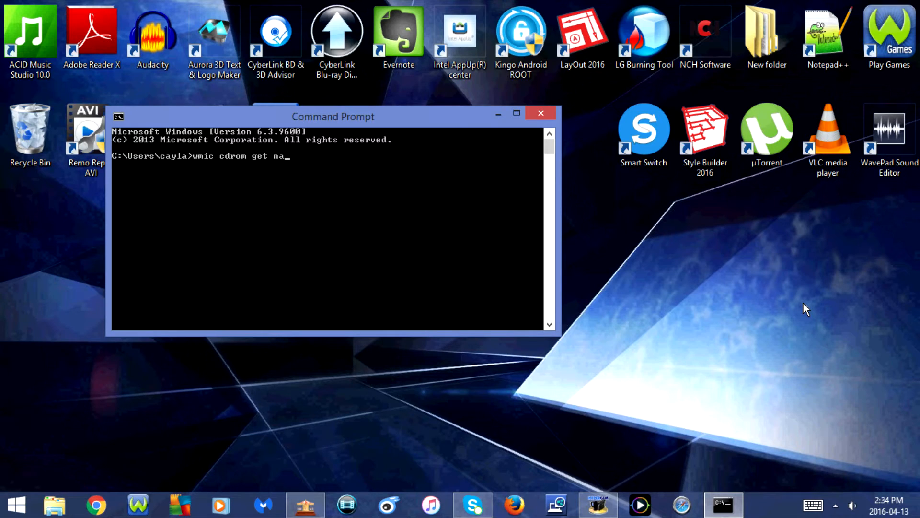
text(me)
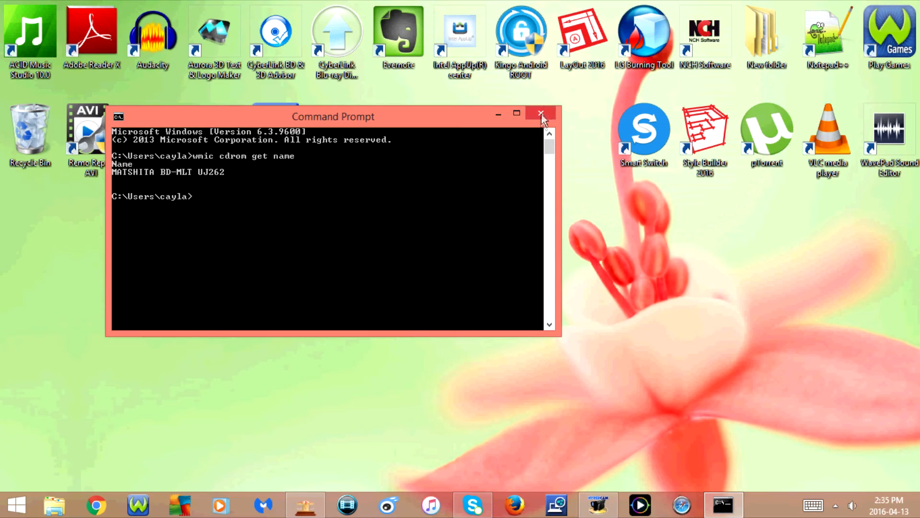
Close Command Prompt after it reports the drive as MATSHITA BD-MLT UJ262.
click(539, 113)
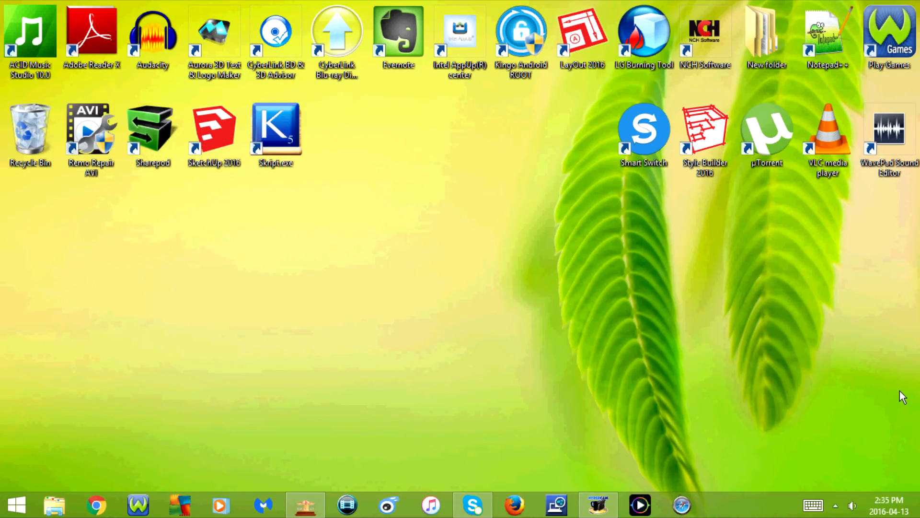